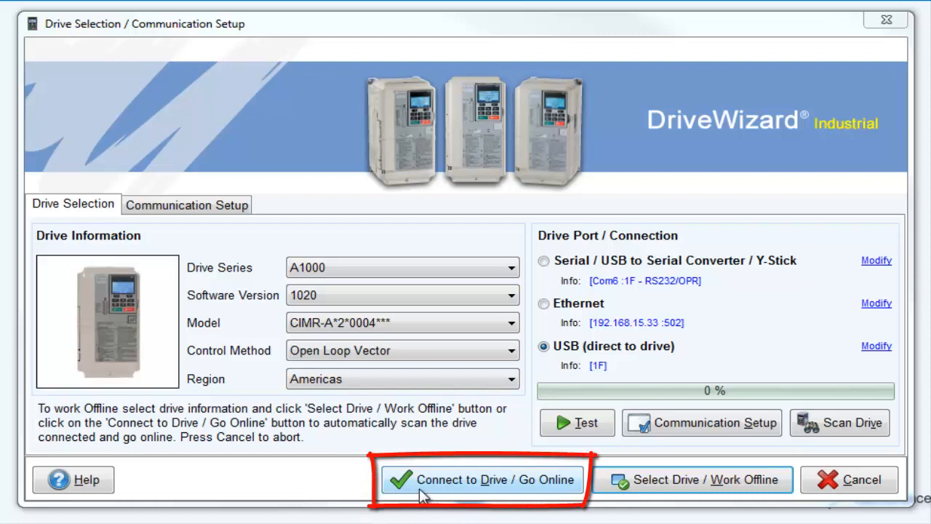
- Attempt an online connection to the drive twice and dismiss the USB communication error
left_click(482, 480)
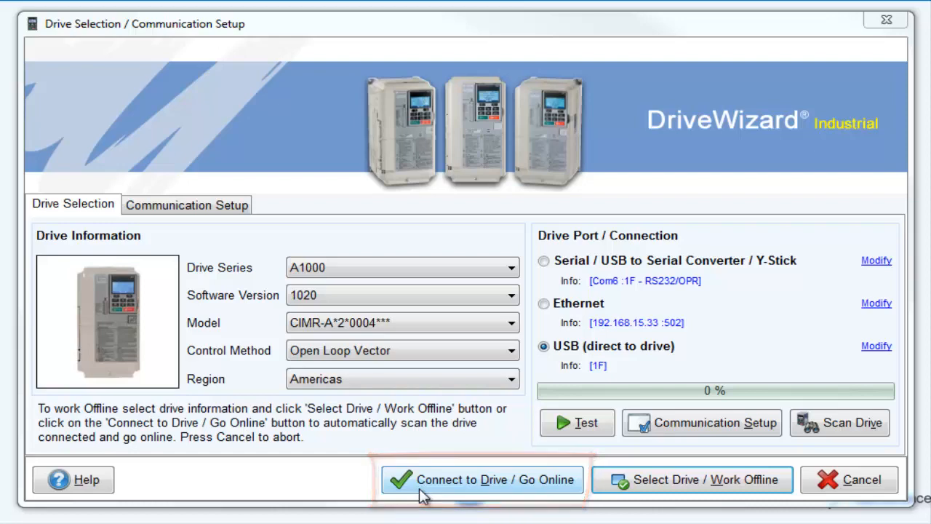
left_click(483, 481)
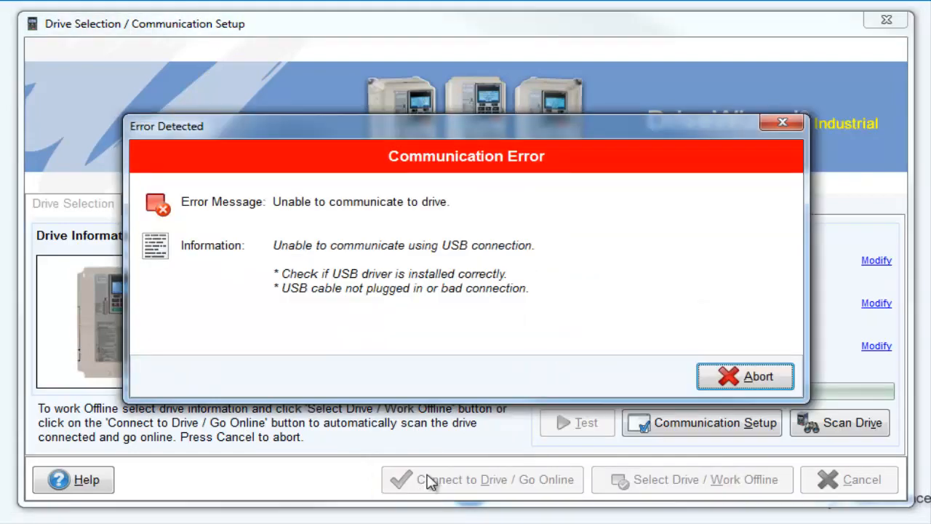
mouse_move(749, 381)
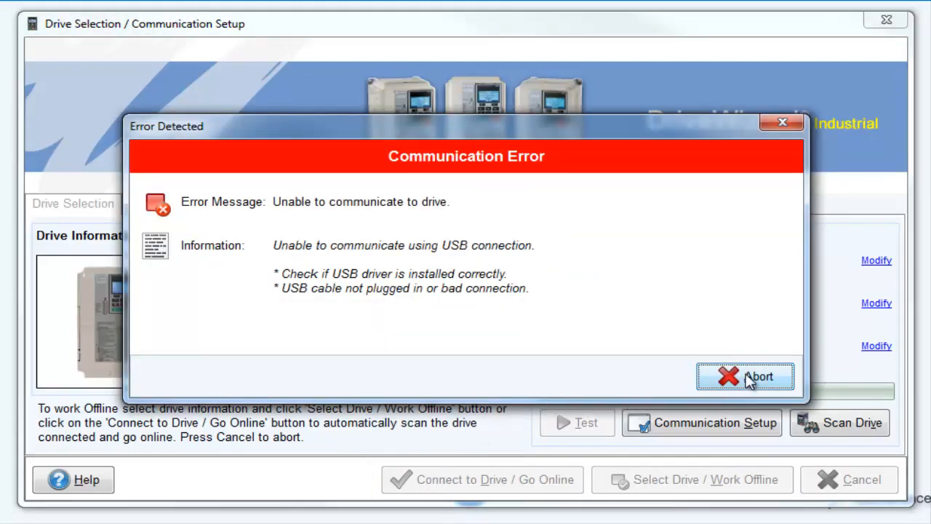
left_click(745, 375)
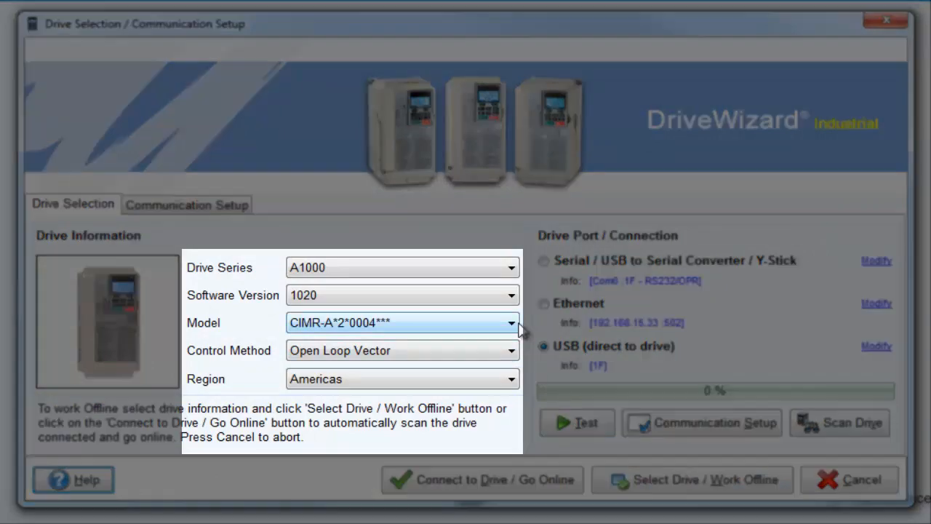
- Select the CIMR-A*2*0012*** drive model for offline work
left_click(509, 323)
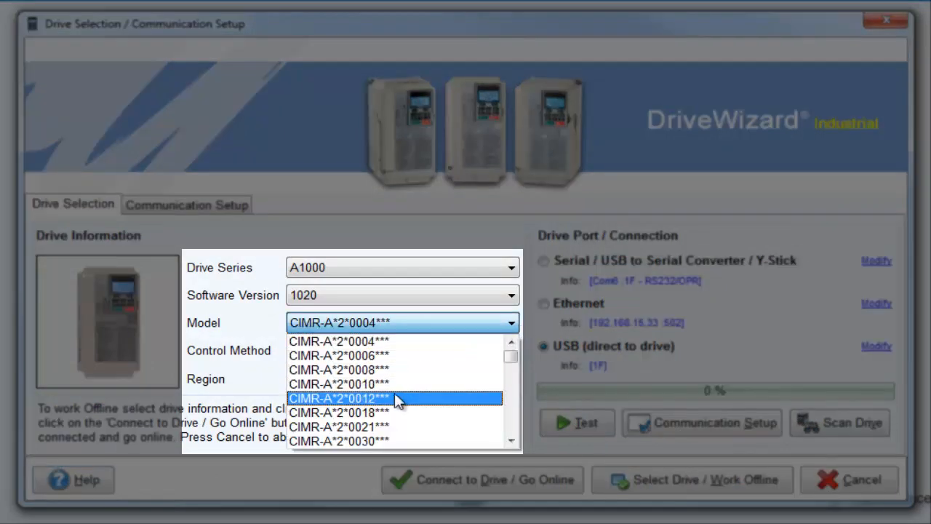
left_click(352, 398)
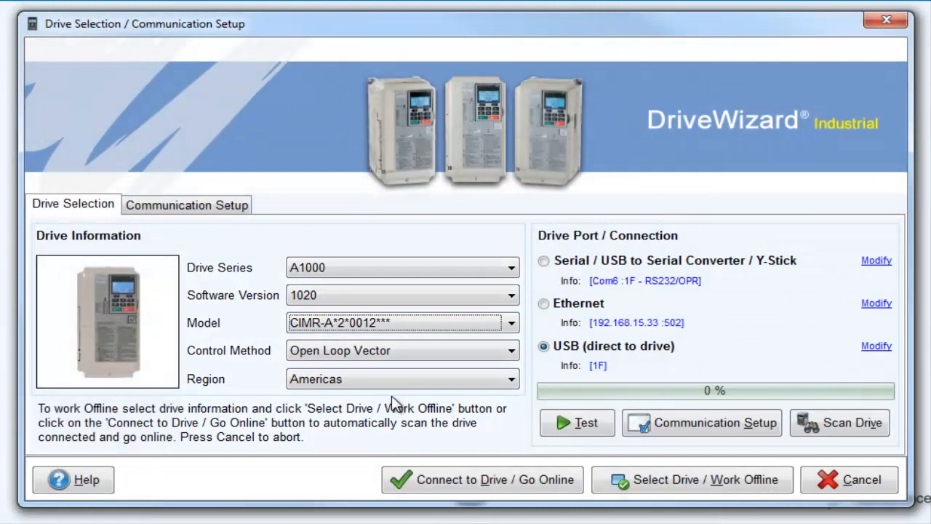
mouse_move(463, 425)
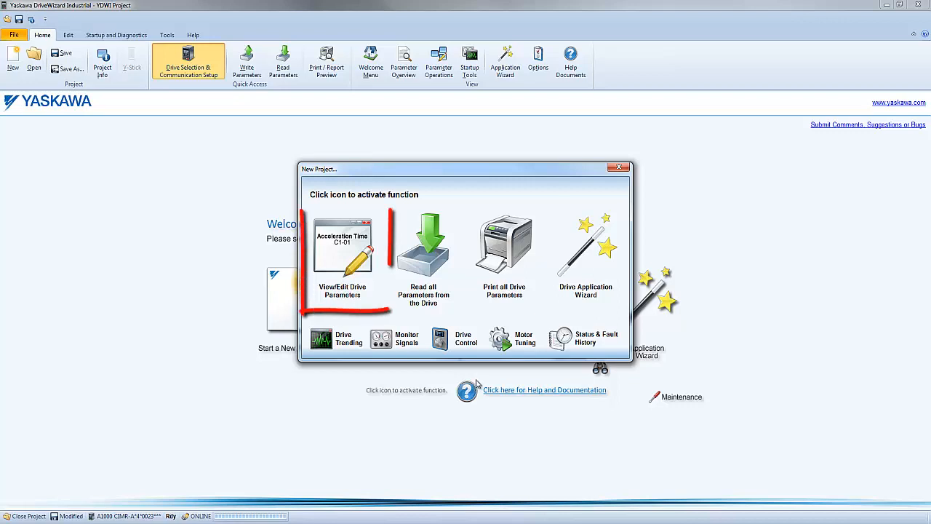
- Show the A1000 parameter list with working and default values in the new project
left_click(343, 250)
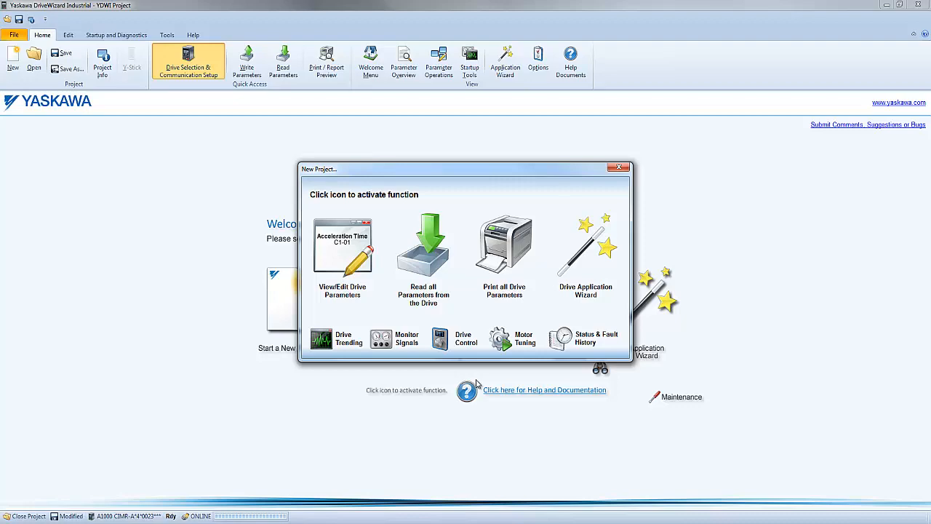
left_click(344, 247)
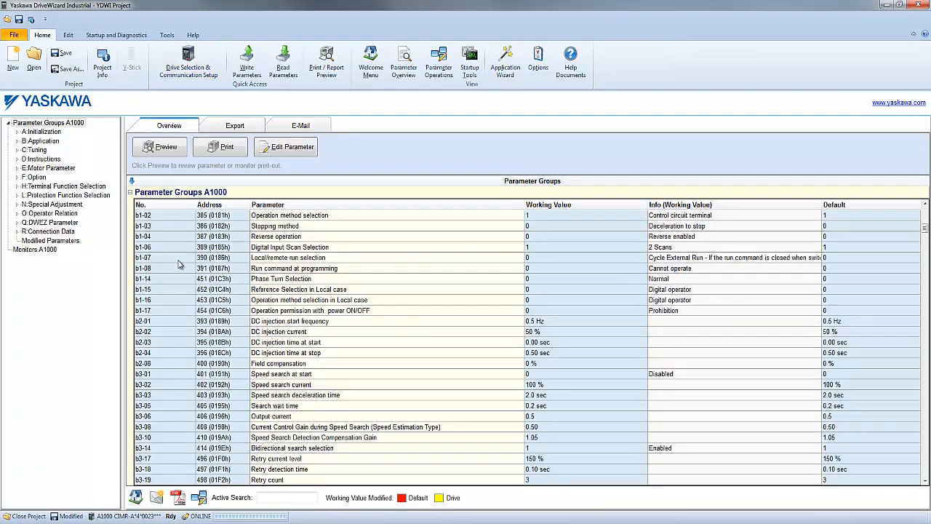
- List the C1 Acceleration and Deceleration Times group, then filter parameters by 'accel'
scroll("down", 3)
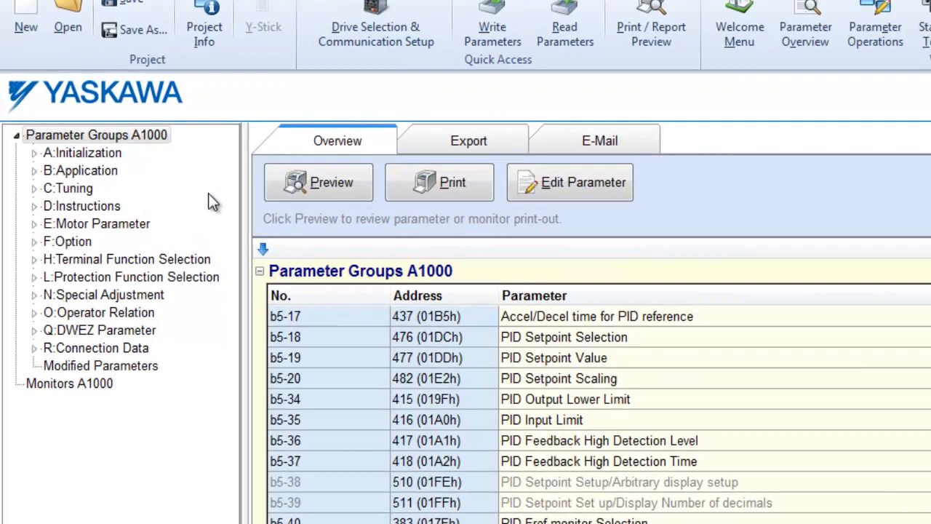
left_click(67, 188)
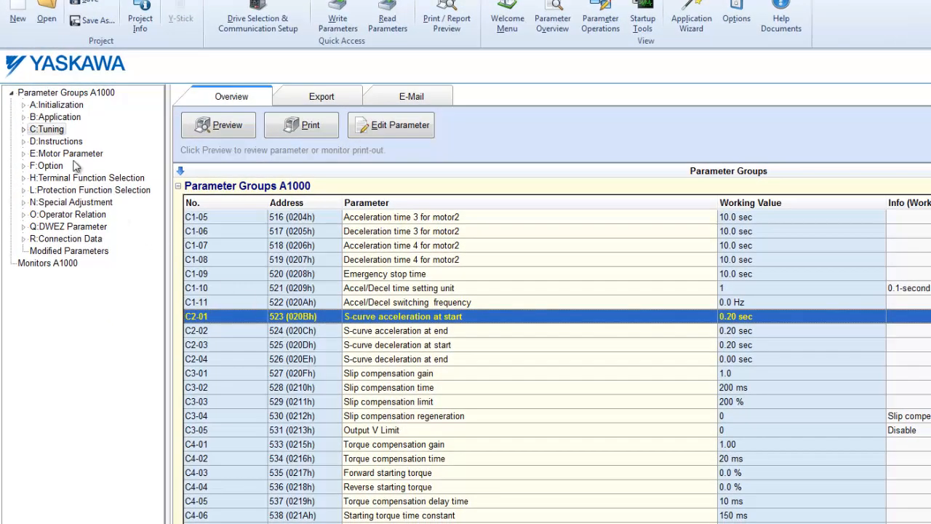
left_click(23, 128)
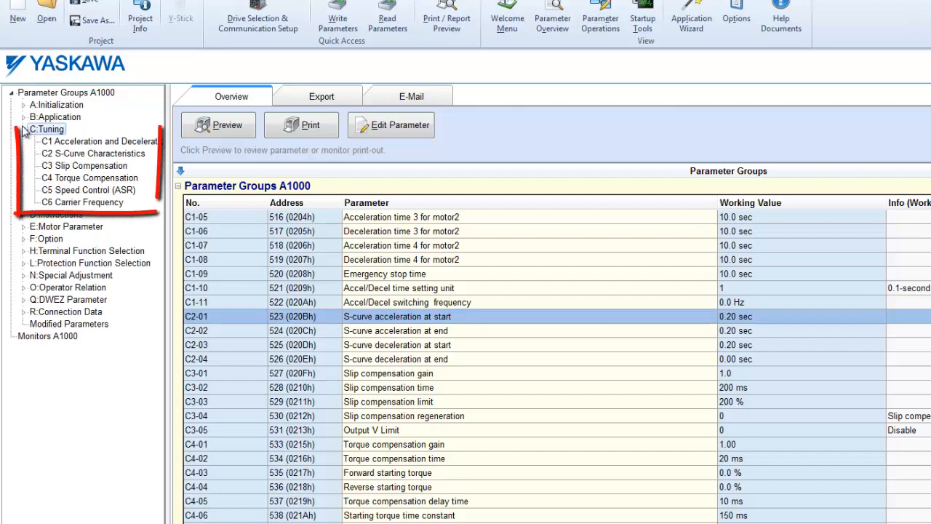
mouse_move(73, 153)
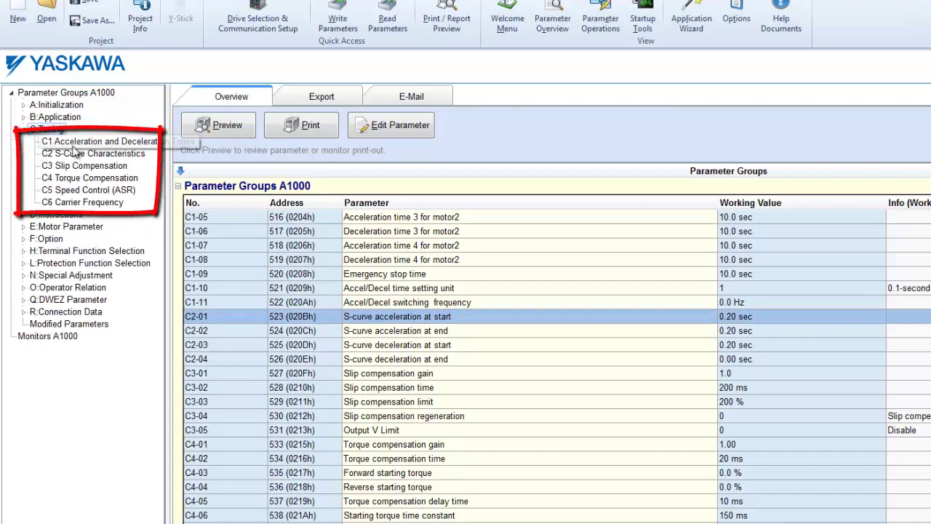
mouse_move(94, 150)
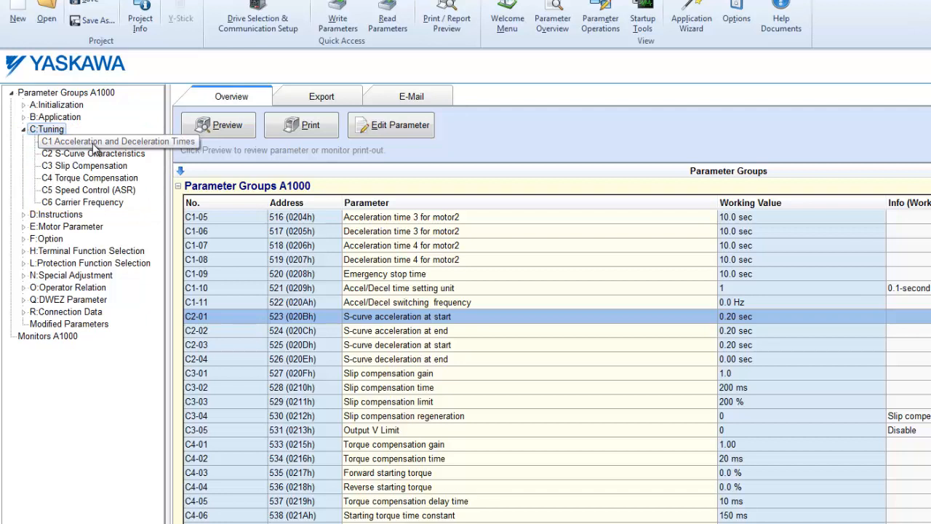
left_click(101, 141)
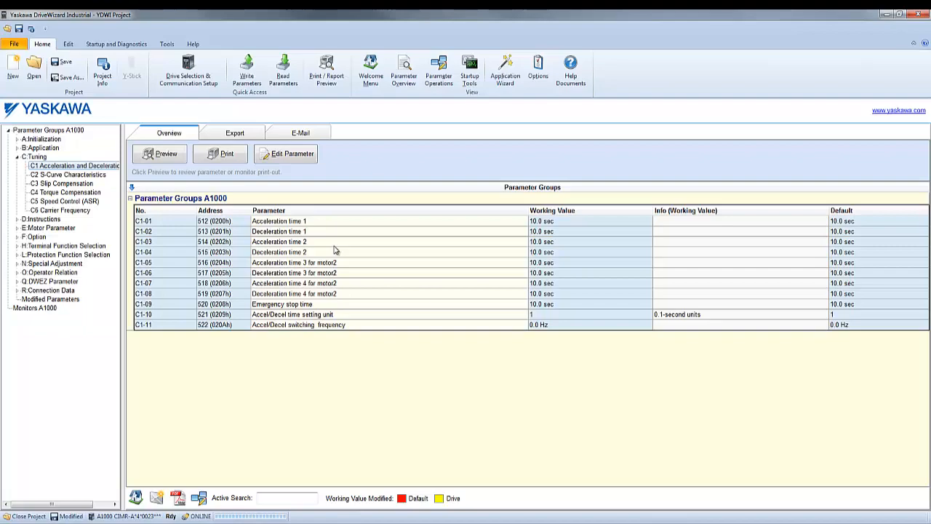
mouse_move(332, 253)
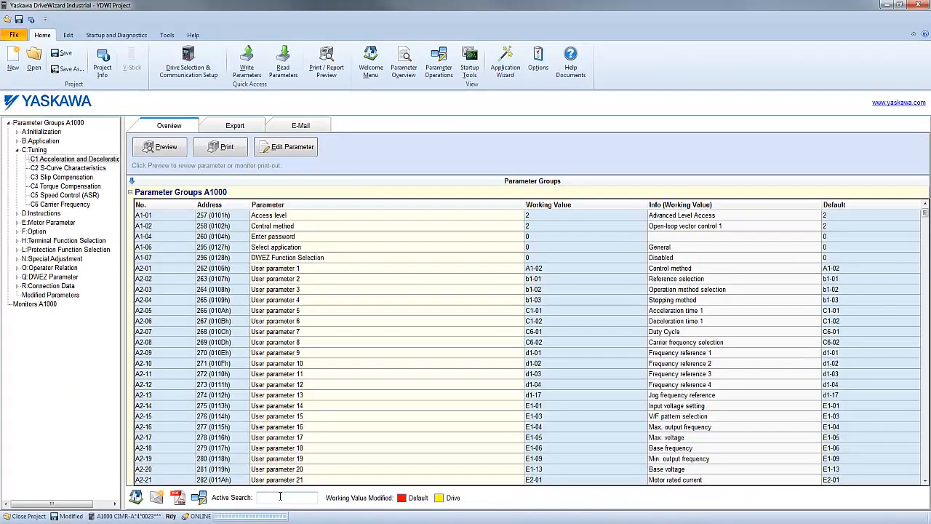
type("accel")
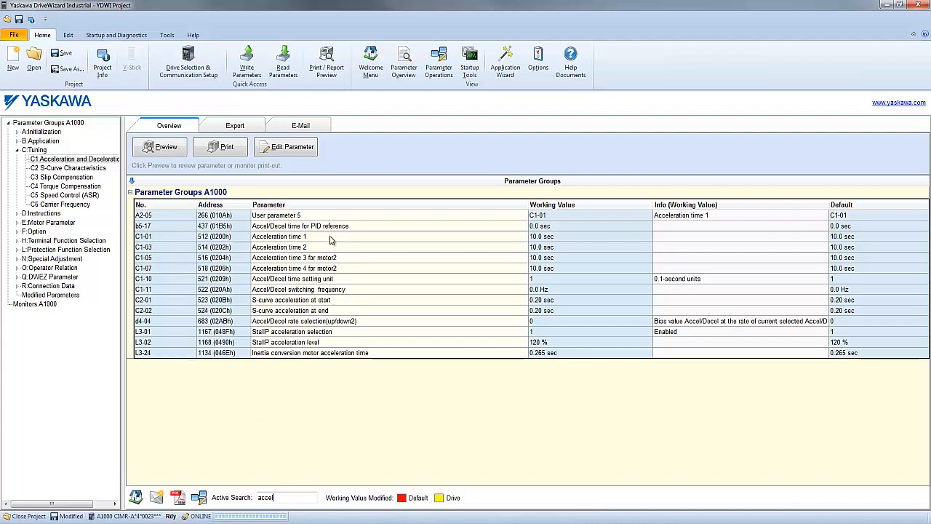
- Edit C1-01 Acceleration time 1, then reset it to its 10.0 sec default
double_click(279, 236)
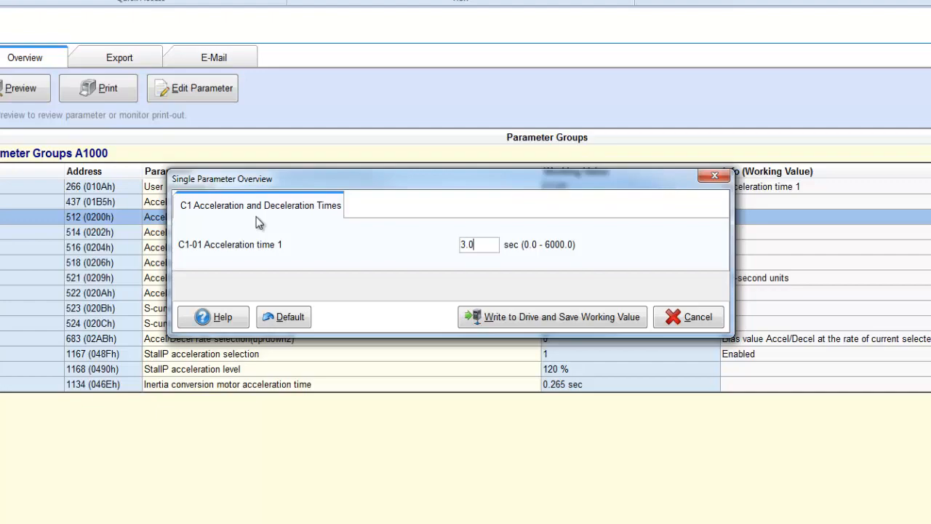
left_click(553, 317)
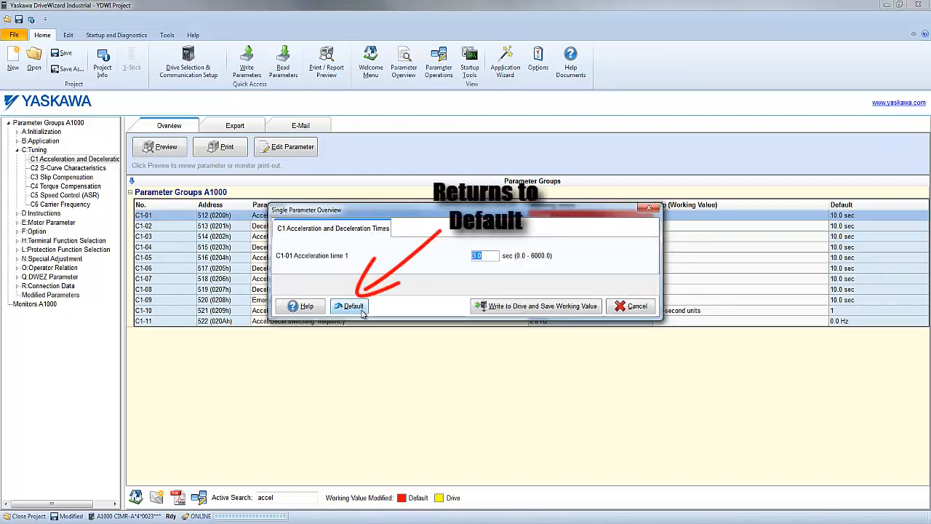
left_click(349, 305)
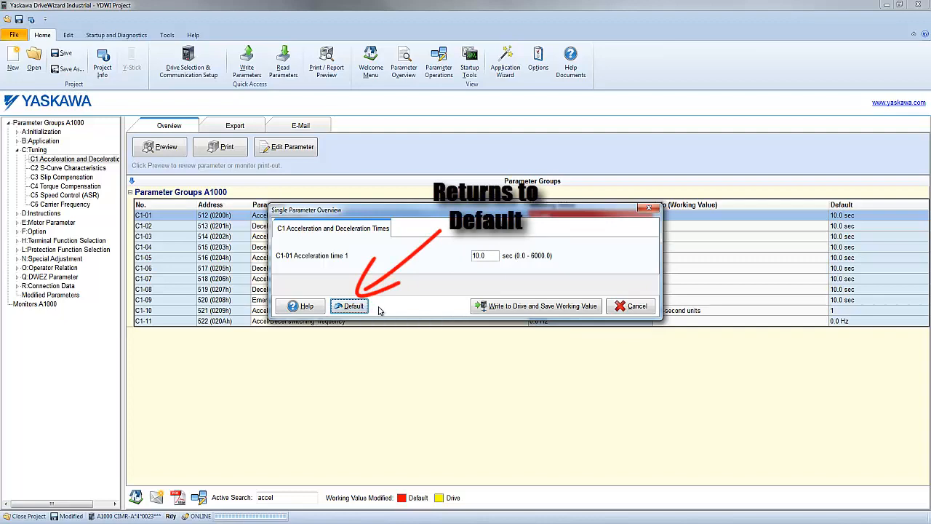
left_click(630, 305)
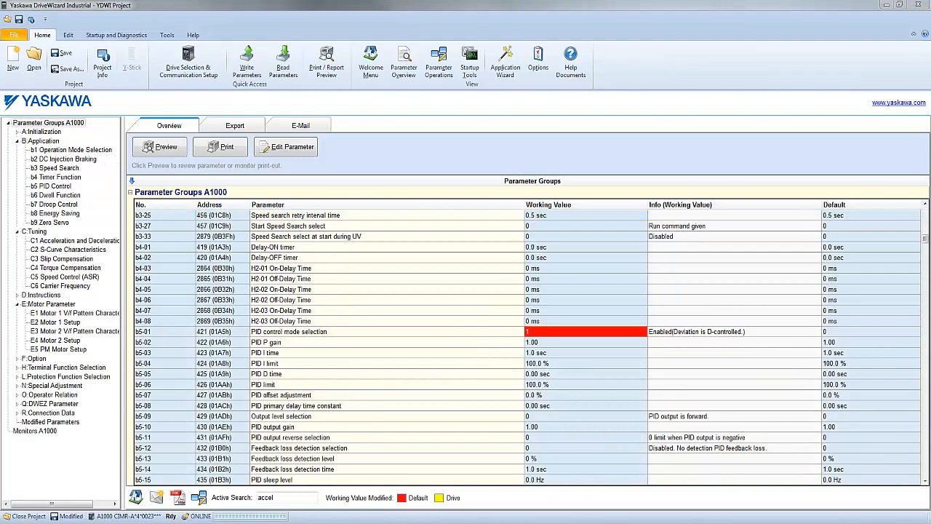
mouse_move(610, 390)
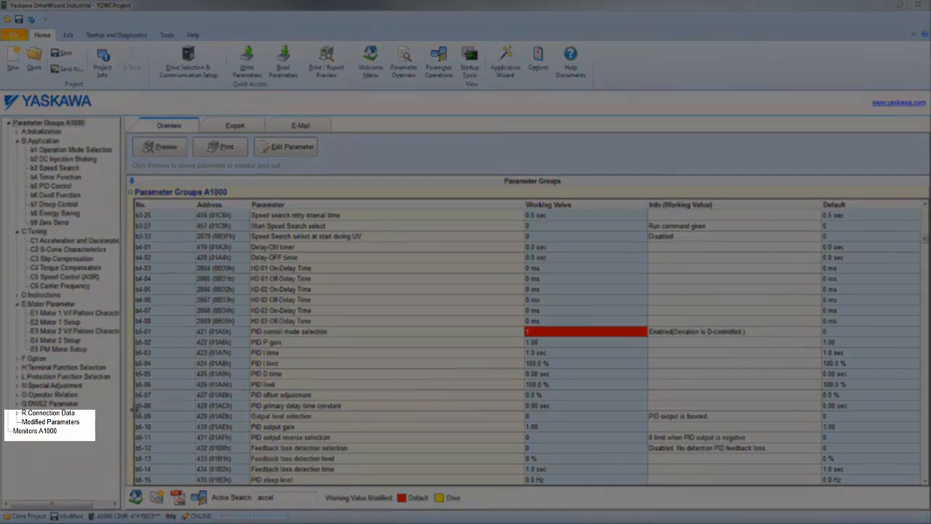
- List only the Modified Parameters, including PID settings and 3.0 sec accel/decel times
left_click(50, 422)
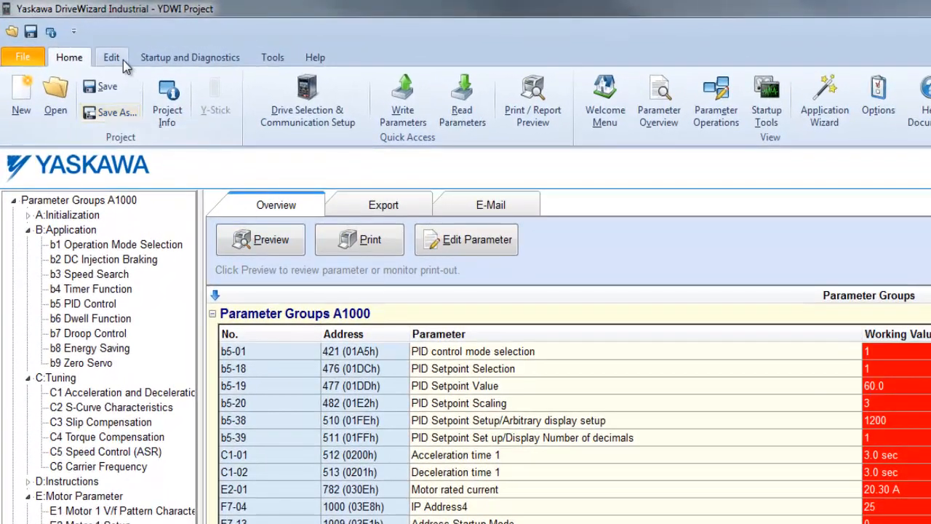
- Restore all project parameters to factory defaults via Edit and confirm, reaching the Initialize Drive dialog
left_click(110, 56)
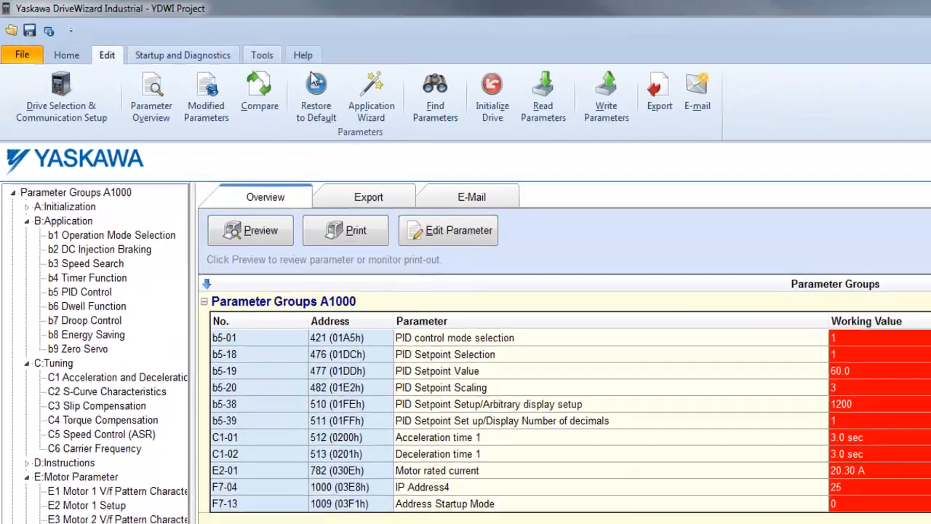
left_click(315, 95)
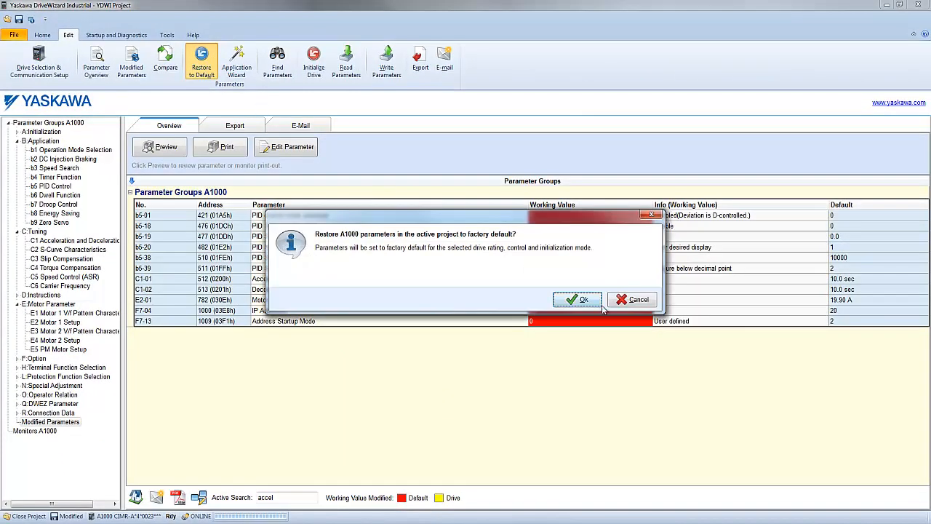
left_click(576, 300)
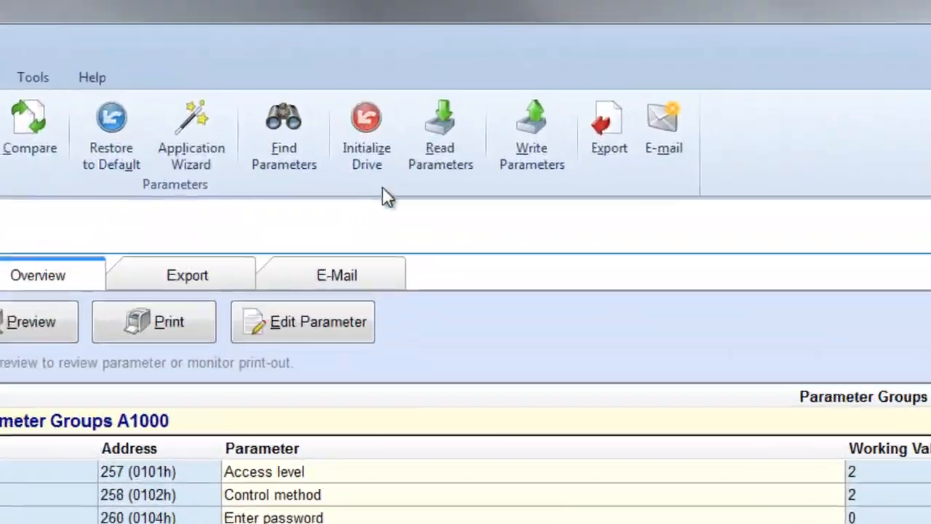
left_click(365, 124)
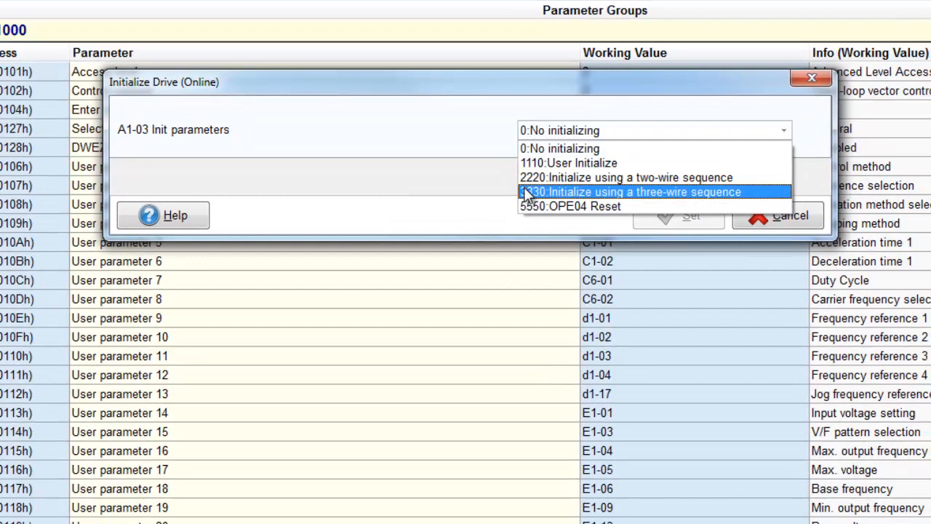
- Pick the three-wire sequence option in the Initialize Drive dialog
left_click(679, 215)
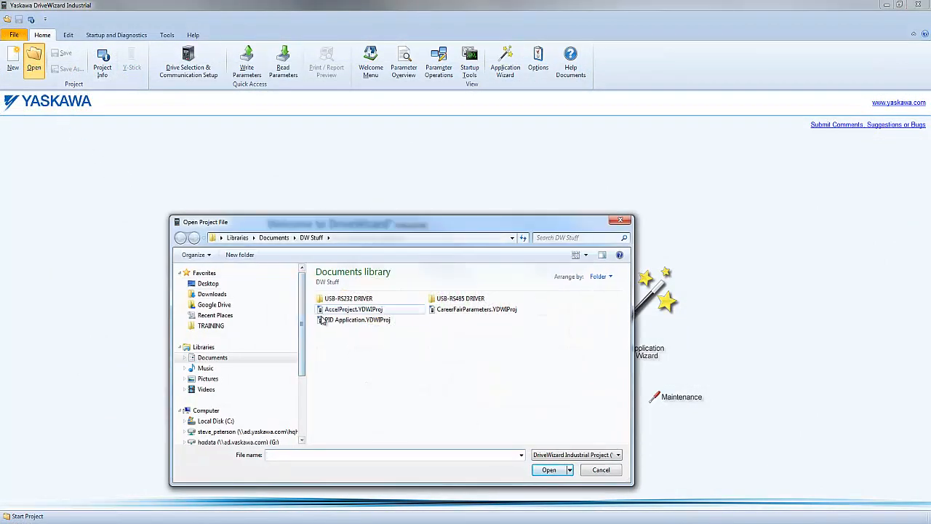
- Load PID Application.YDWIProj, show its modified parameters and start Write Parameters to the drive
left_click(600, 469)
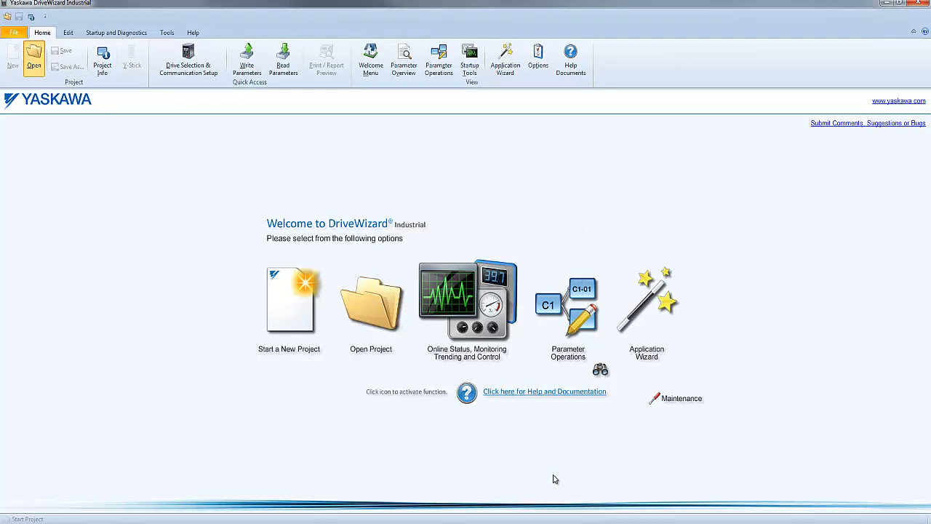
left_click(291, 298)
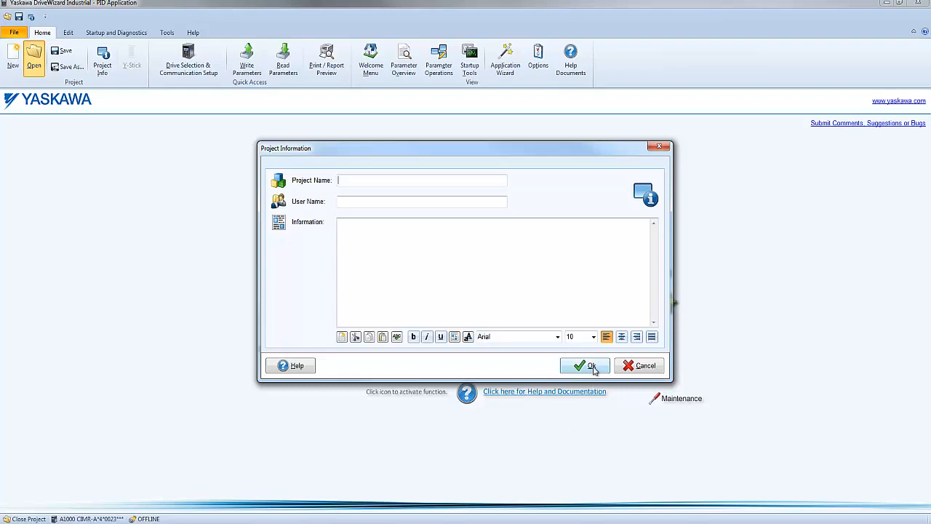
left_click(585, 365)
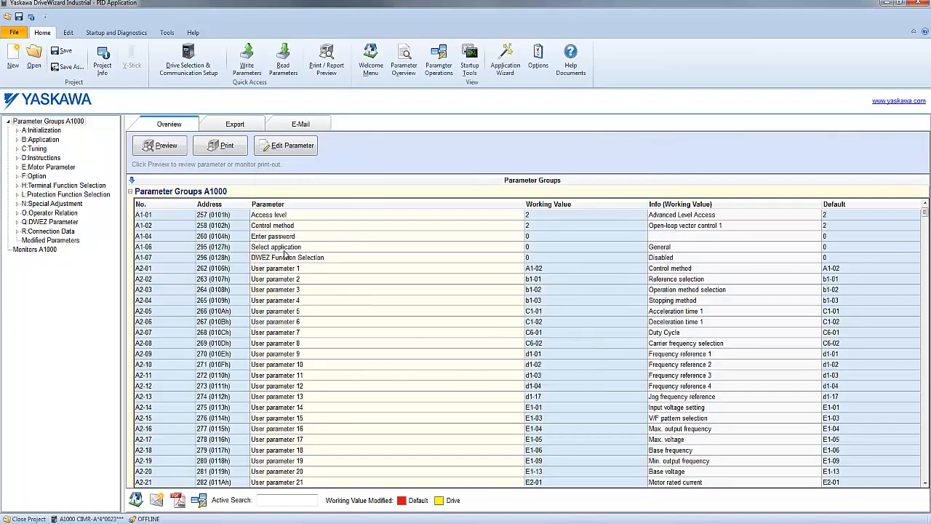
left_click(50, 240)
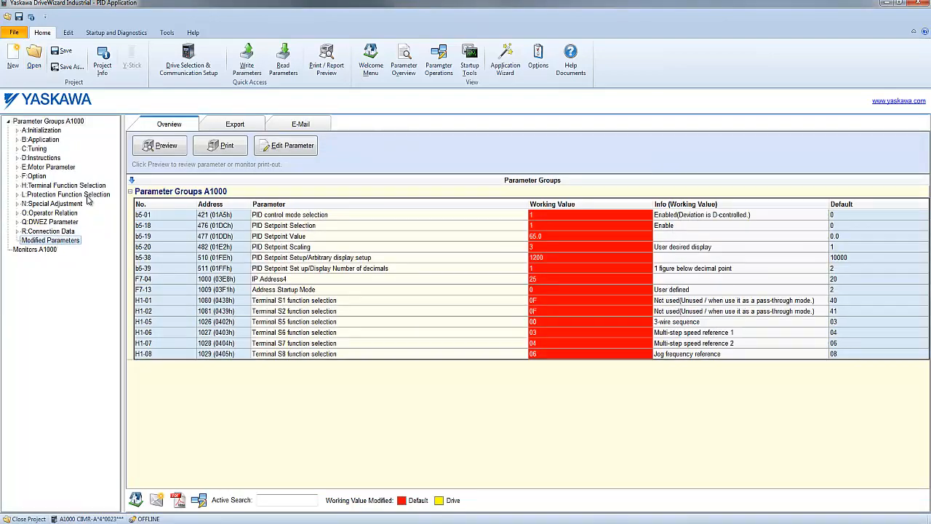
left_click(246, 58)
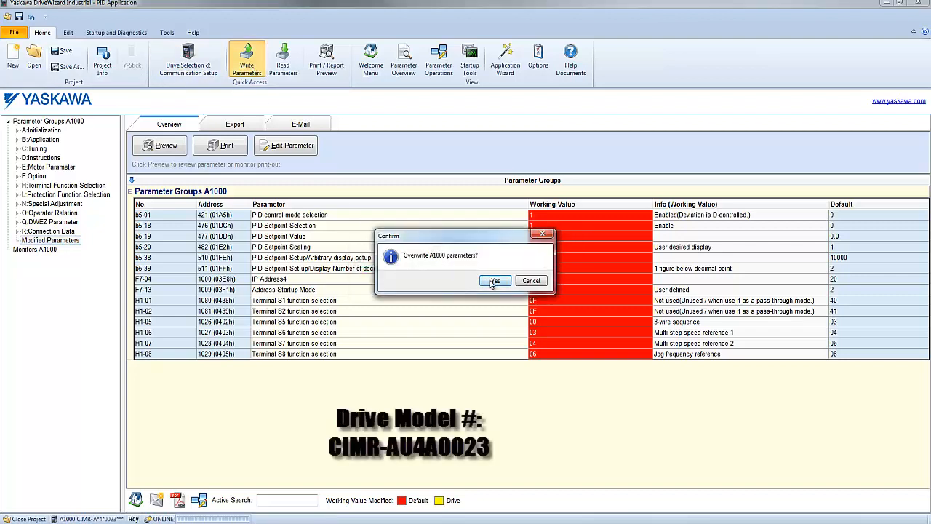
- Confirm overwriting the A1000's parameters with the PID Application project values
left_click(494, 280)
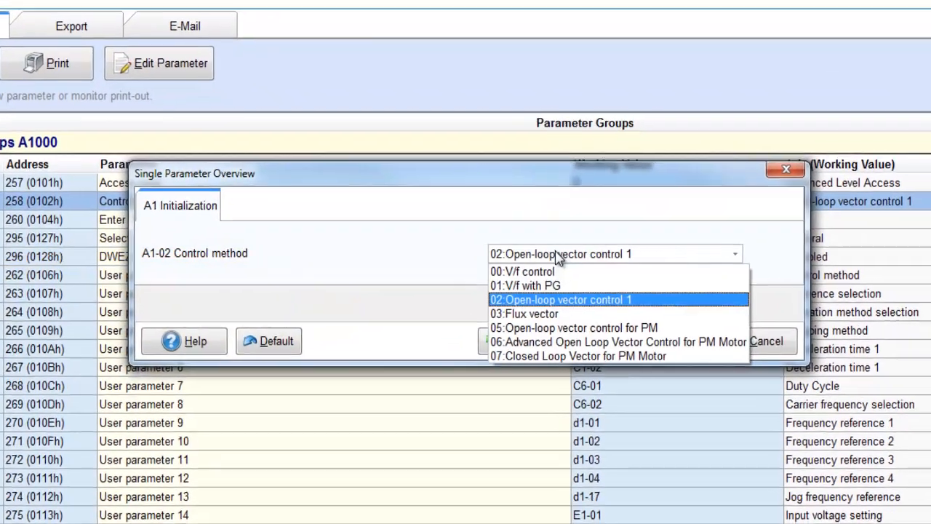
- Set A1-02 Control method to 00:V/f control, write it to the drive and accept the related parameter changes
left_click(521, 272)
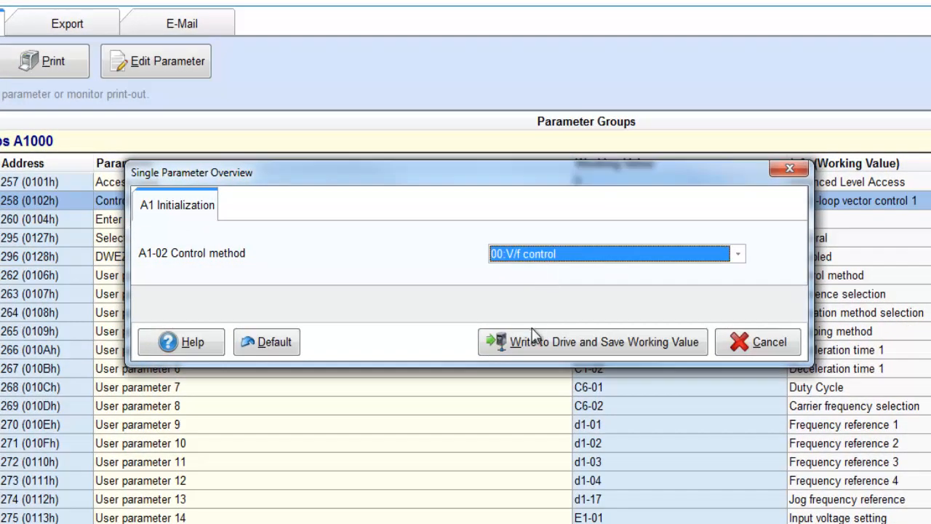
left_click(592, 342)
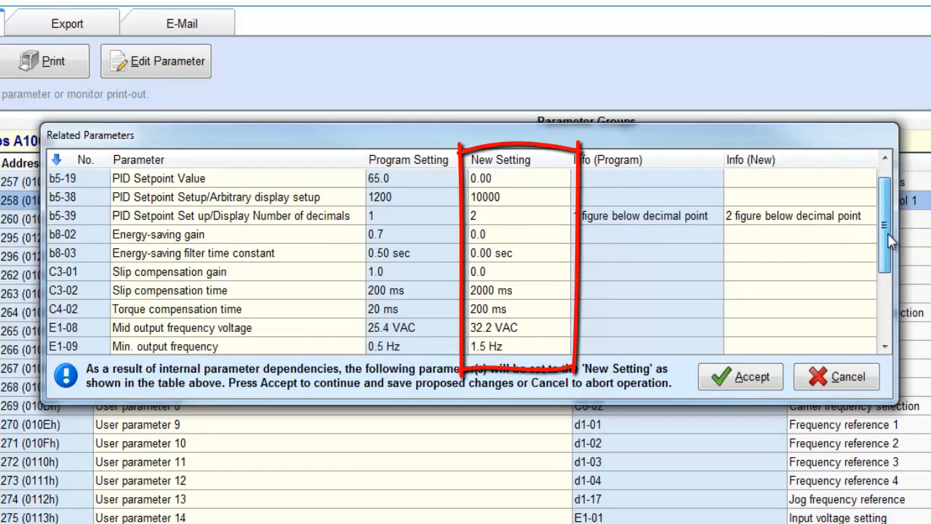
scroll("down", 3)
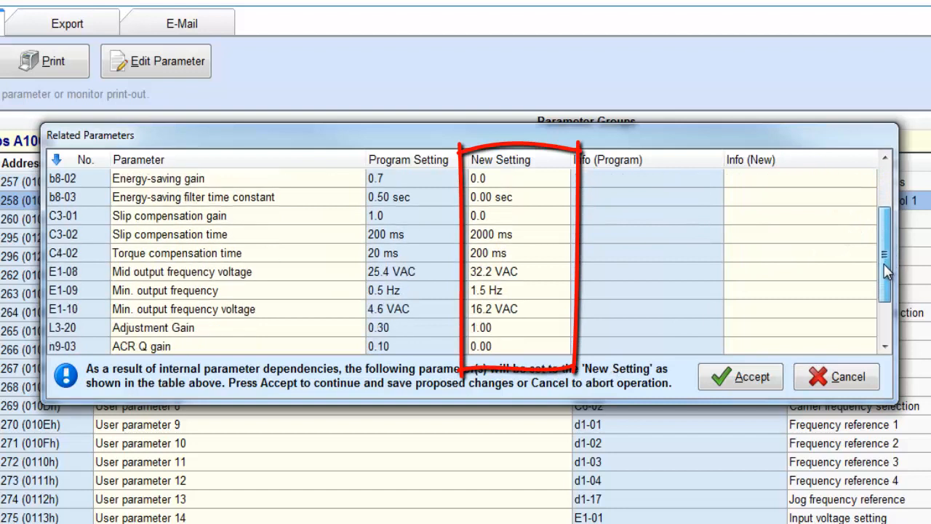
scroll("down", 3)
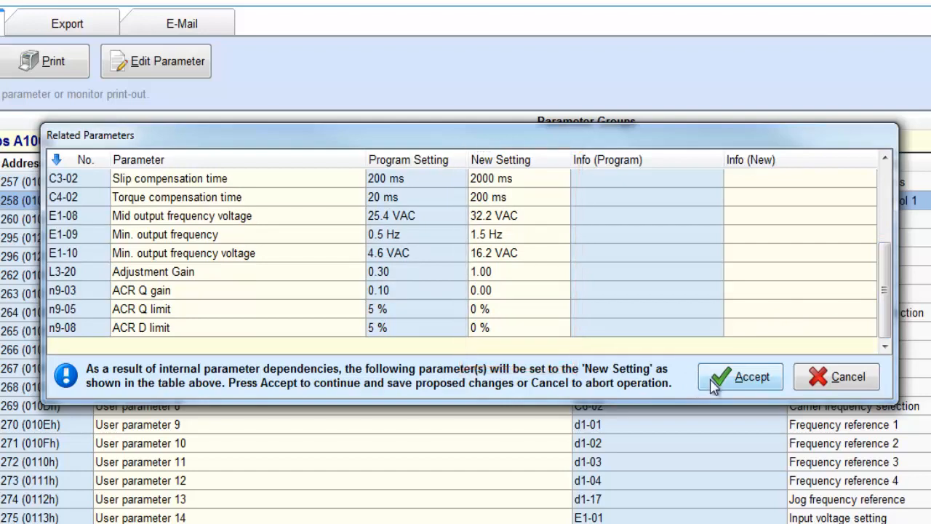
left_click(751, 376)
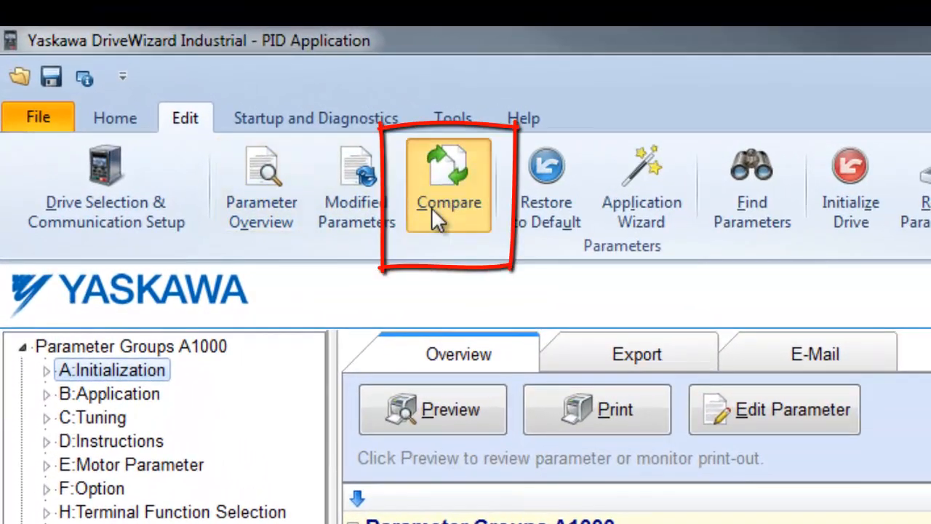
- Run Compare and inspect the mismatched C1-01 Acceleration time 1 (30.0 sec on drive vs 10.0 sec)
left_click(450, 178)
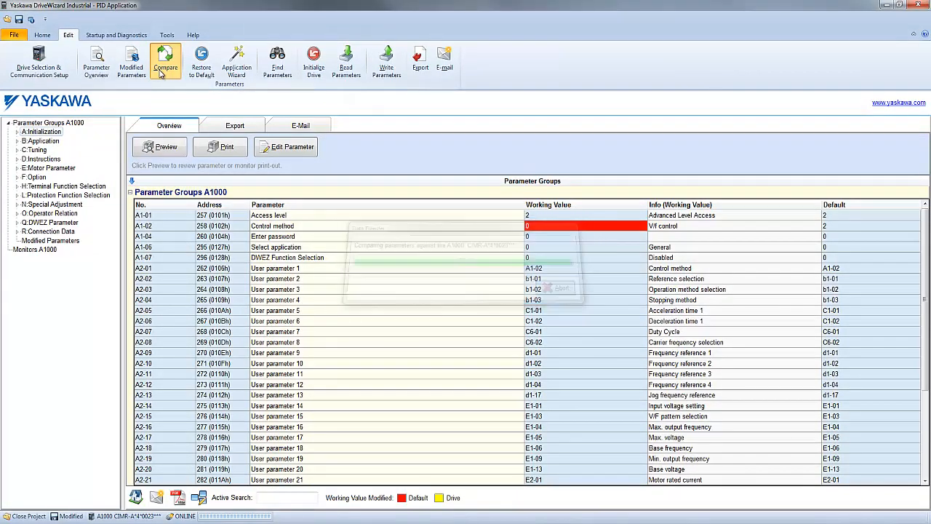
left_click(157, 57)
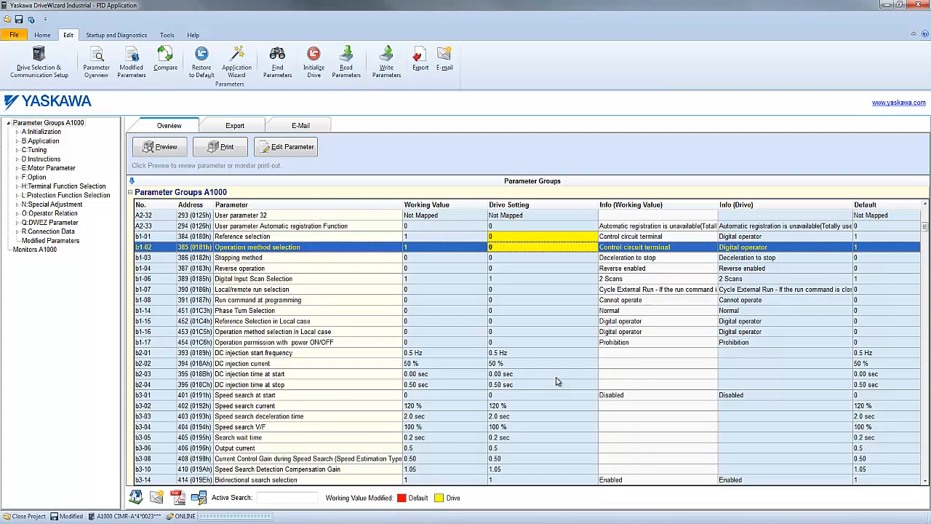
scroll("down", 3)
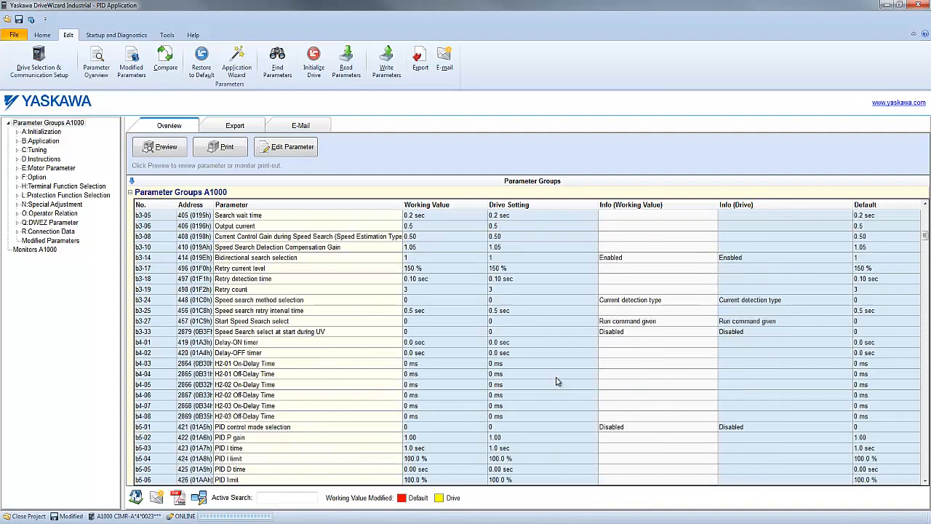
scroll("down", 3)
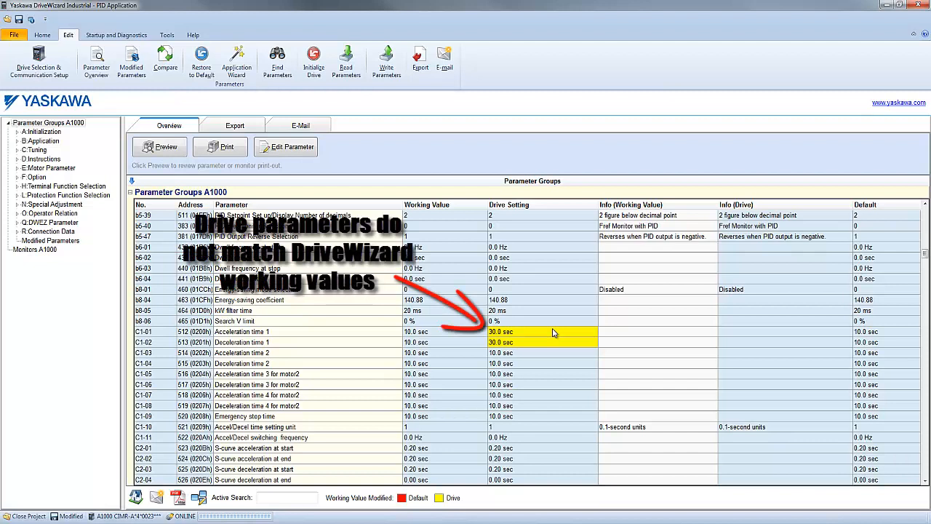
left_click(242, 332)
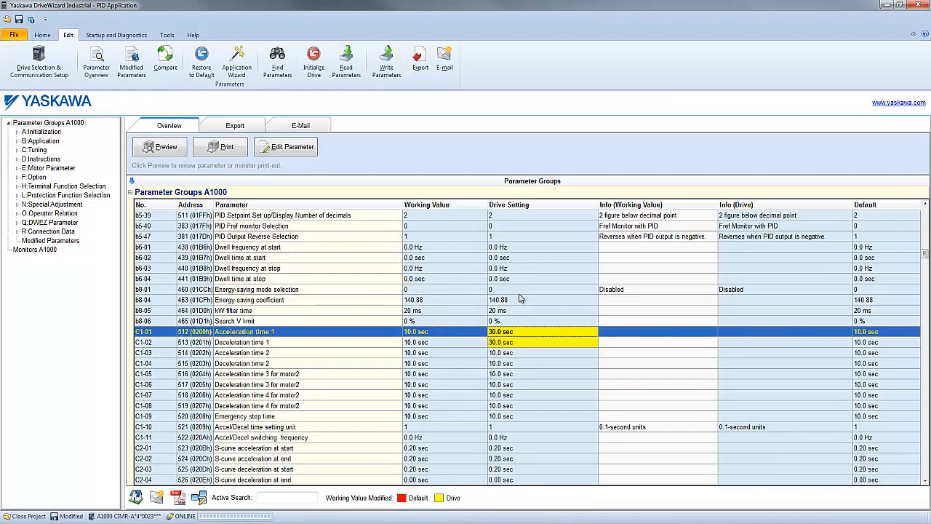
left_click(346, 58)
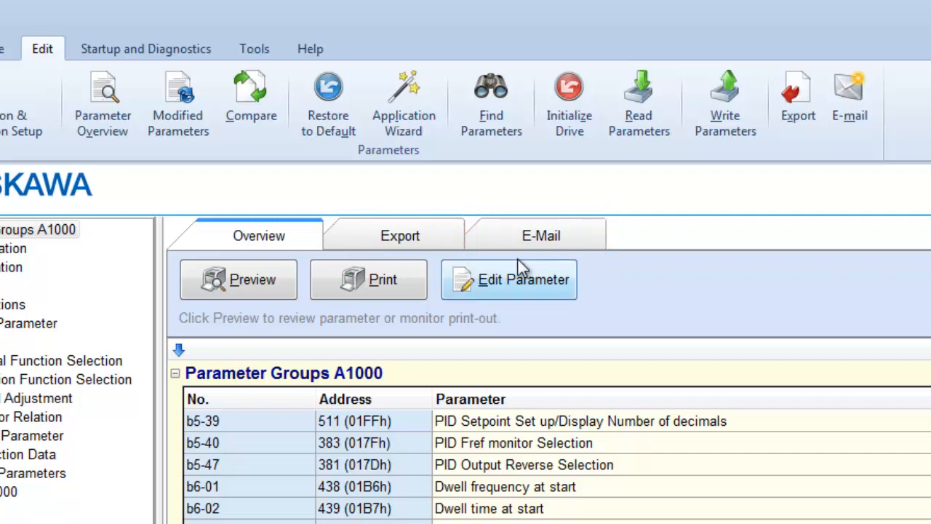
- Review the PDF/XLS/RTF export formats, then switch to the E-Mail form for the A1000 parameter overview
left_click(393, 236)
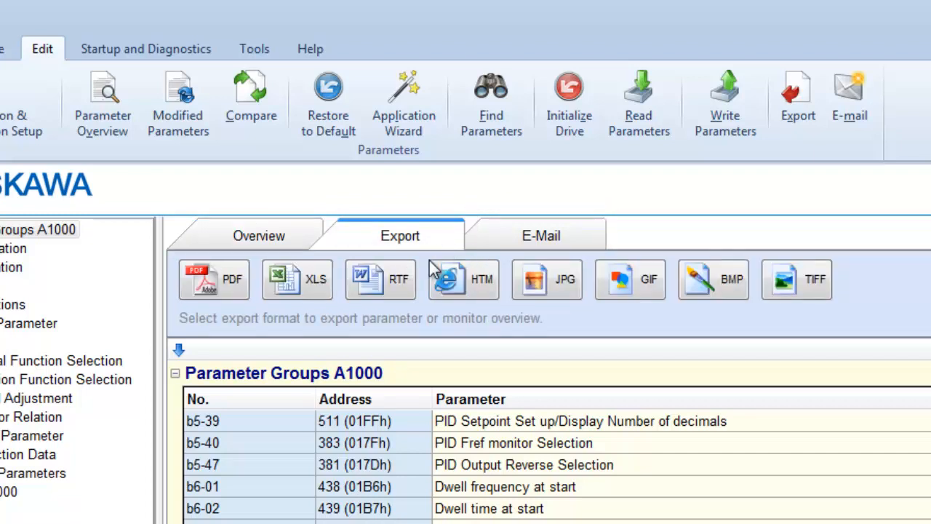
mouse_move(345, 317)
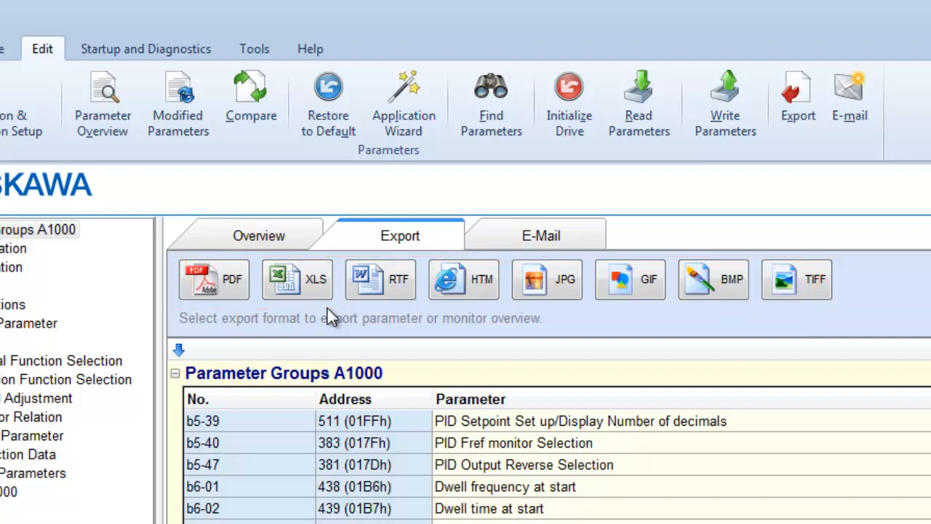
left_click(539, 236)
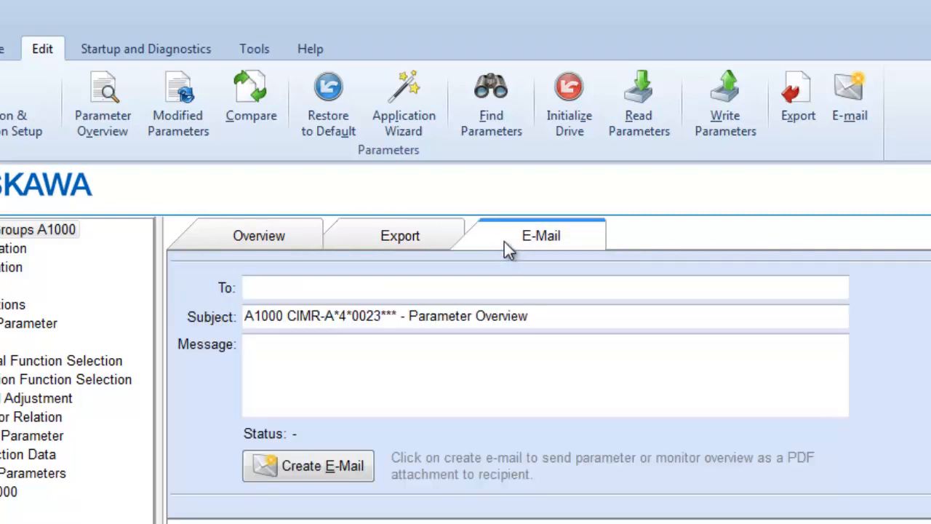
- Select Modified Parameters and address the email To field to the Yaskawa tech support address
left_click(473, 289)
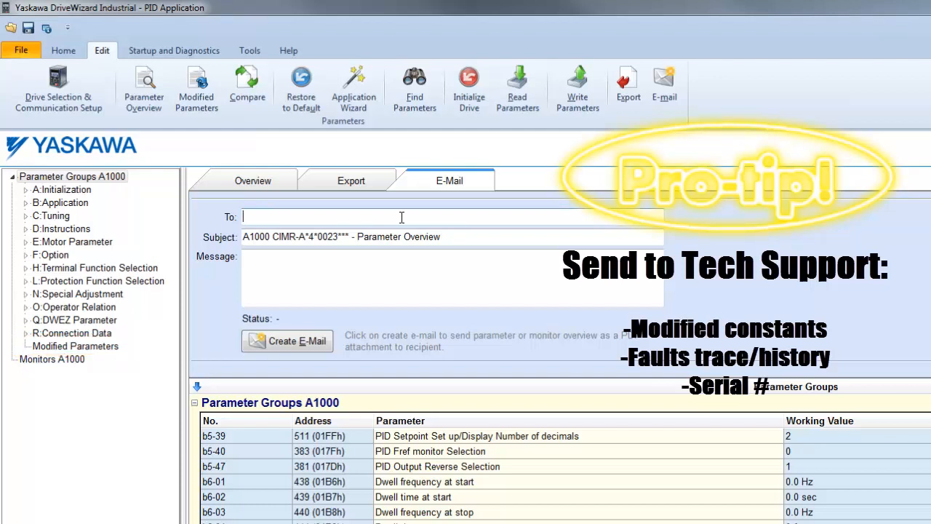
left_click(72, 347)
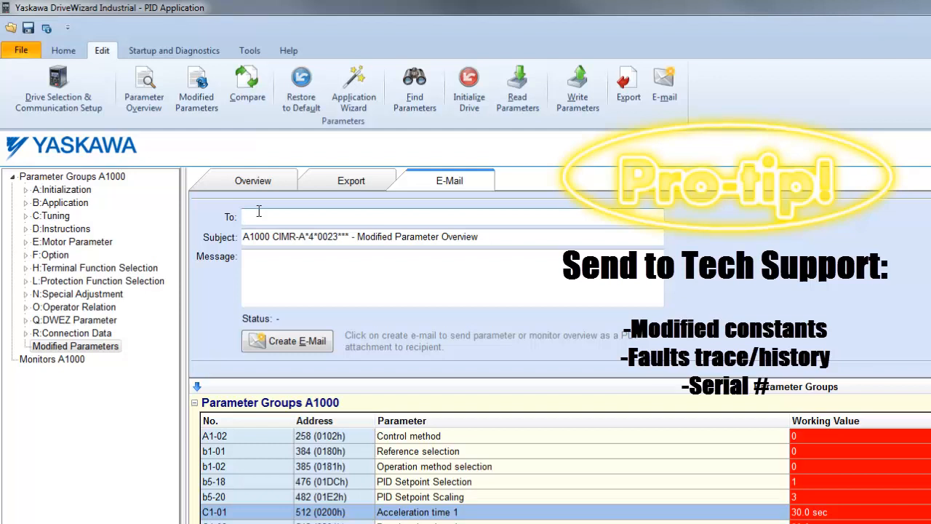
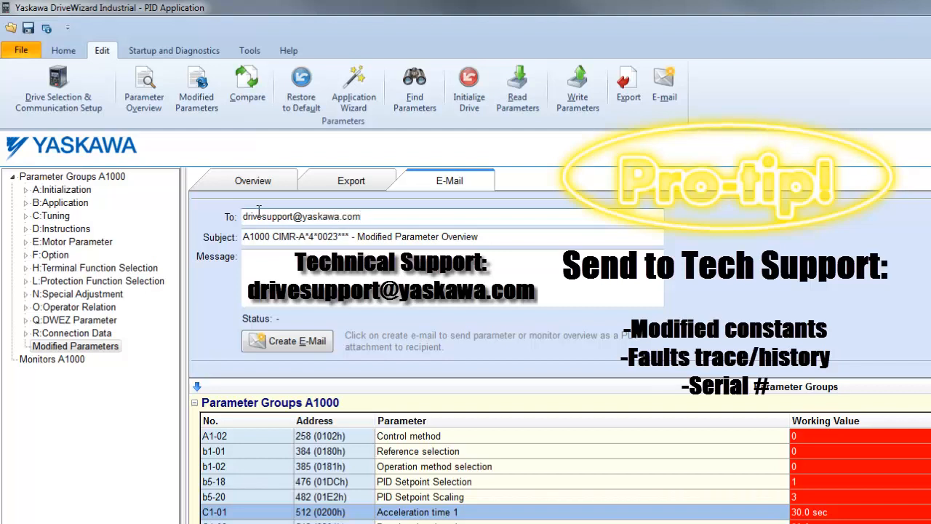